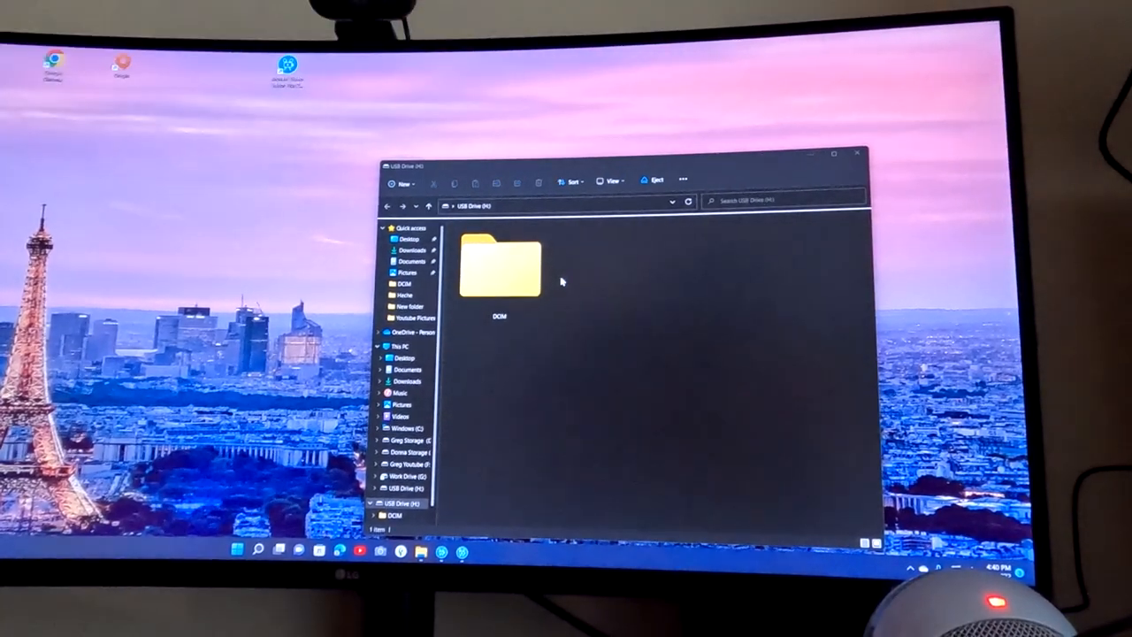
- Go into the USB drive's DCIM folder and then into the first camera subfolder
key("Alt+Z")
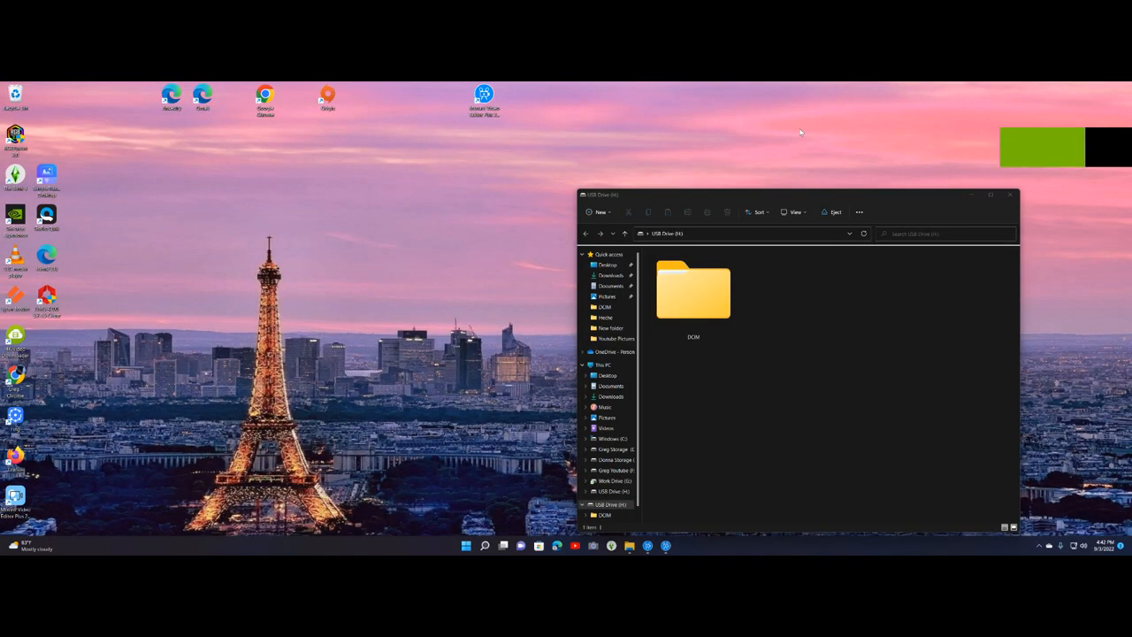
mouse_move(888, 195)
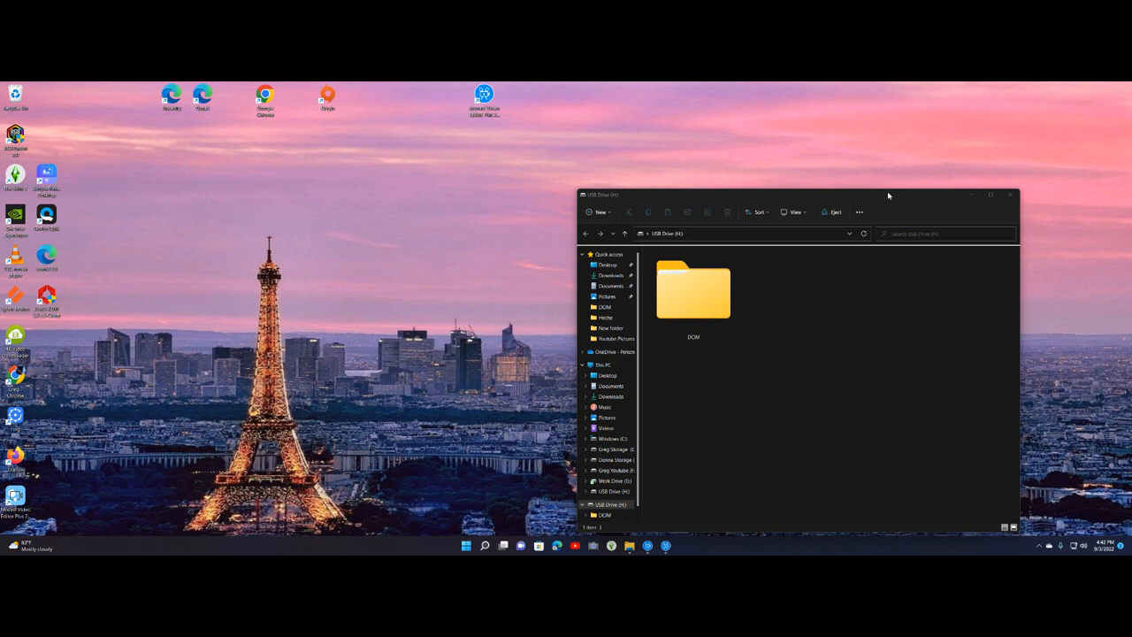
left_click(693, 290)
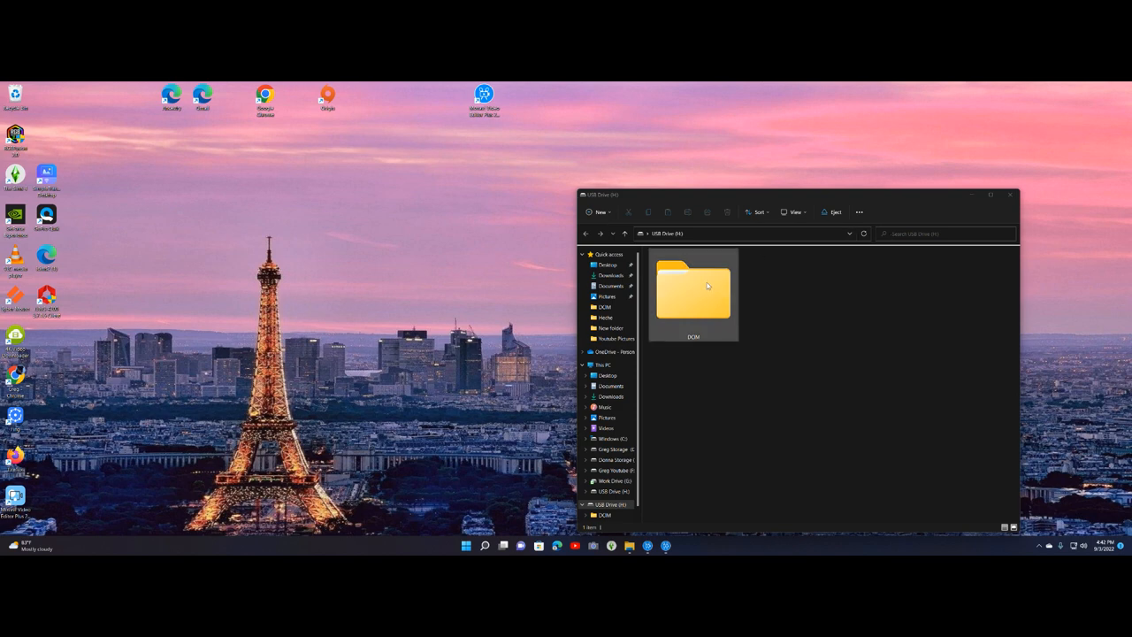
double_click(694, 286)
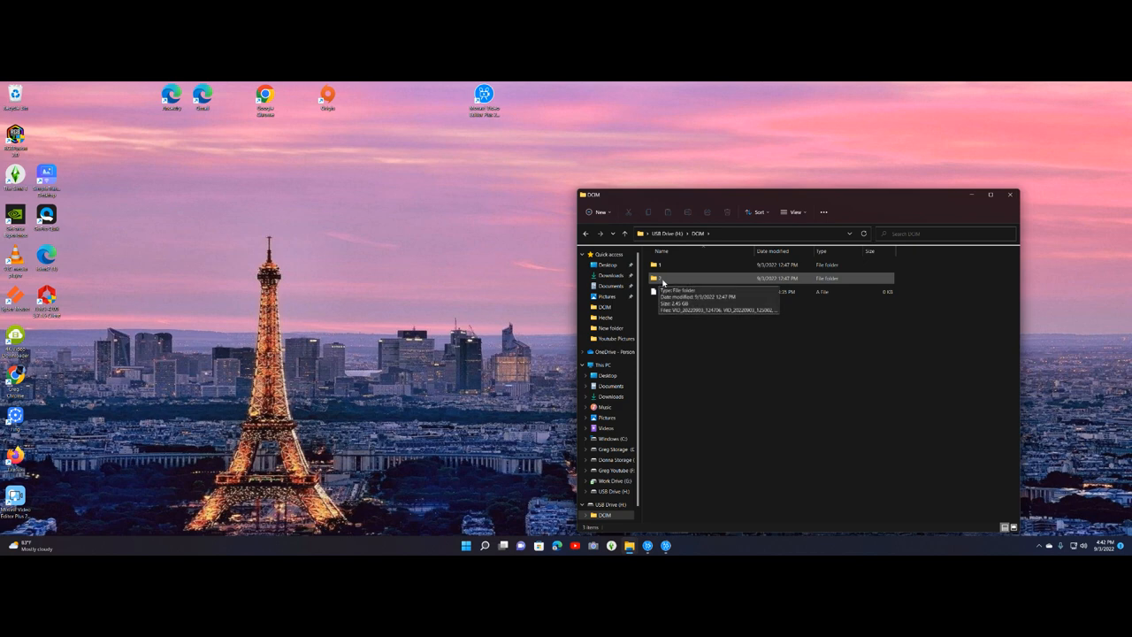
left_click(658, 265)
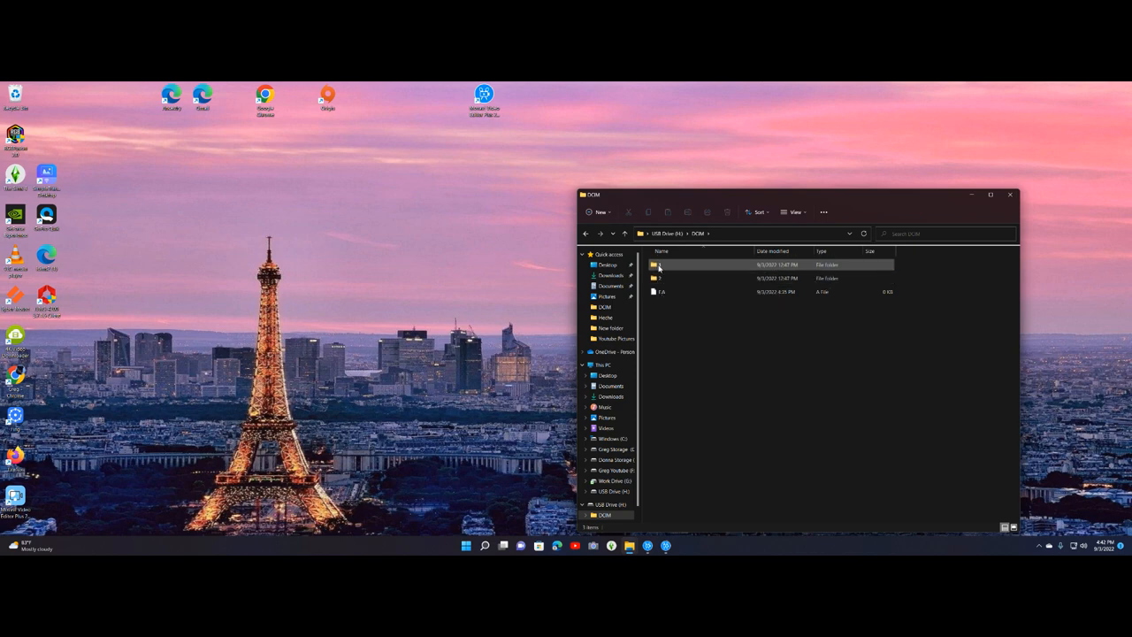
double_click(658, 265)
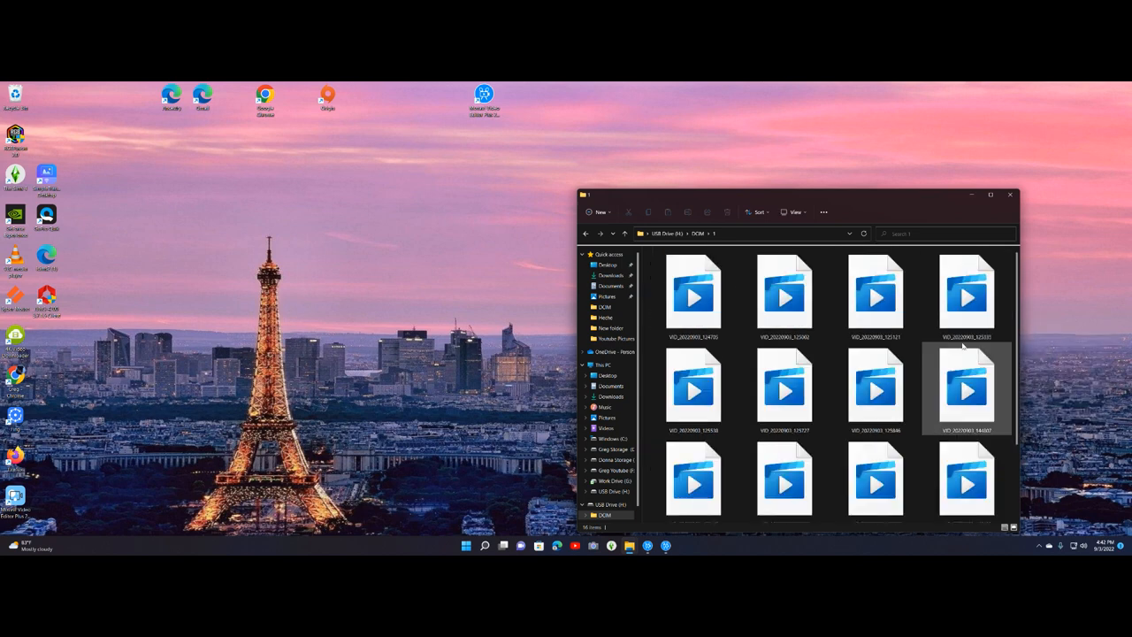
- Browse camera 1's video thumbnails, select a clip, and return to the USB drive root
scroll("down", 3)
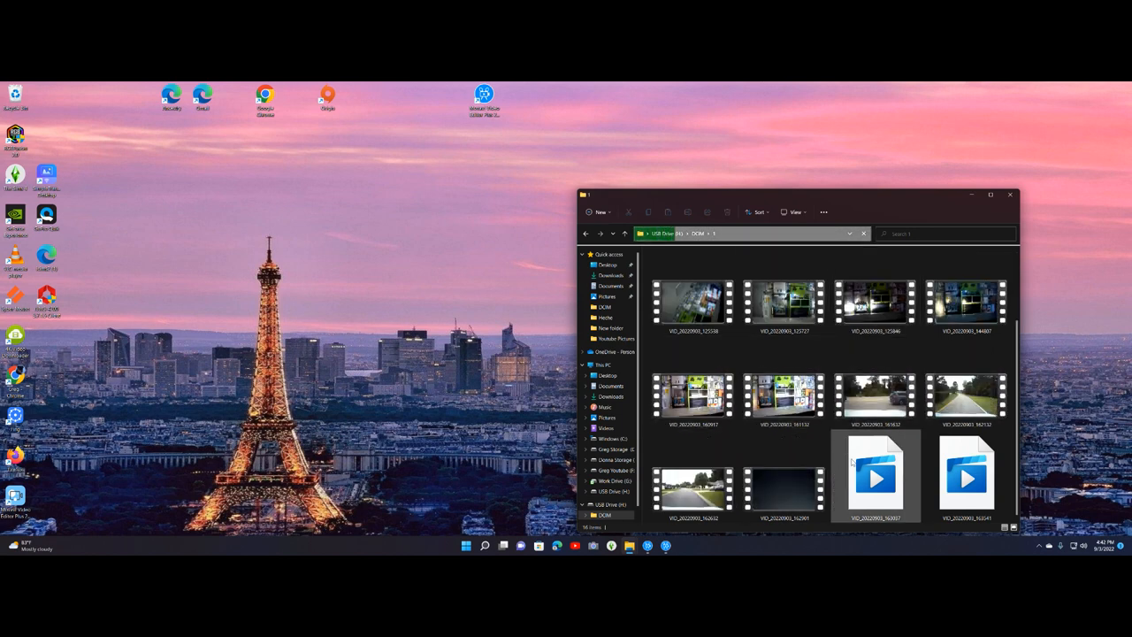
left_click(875, 396)
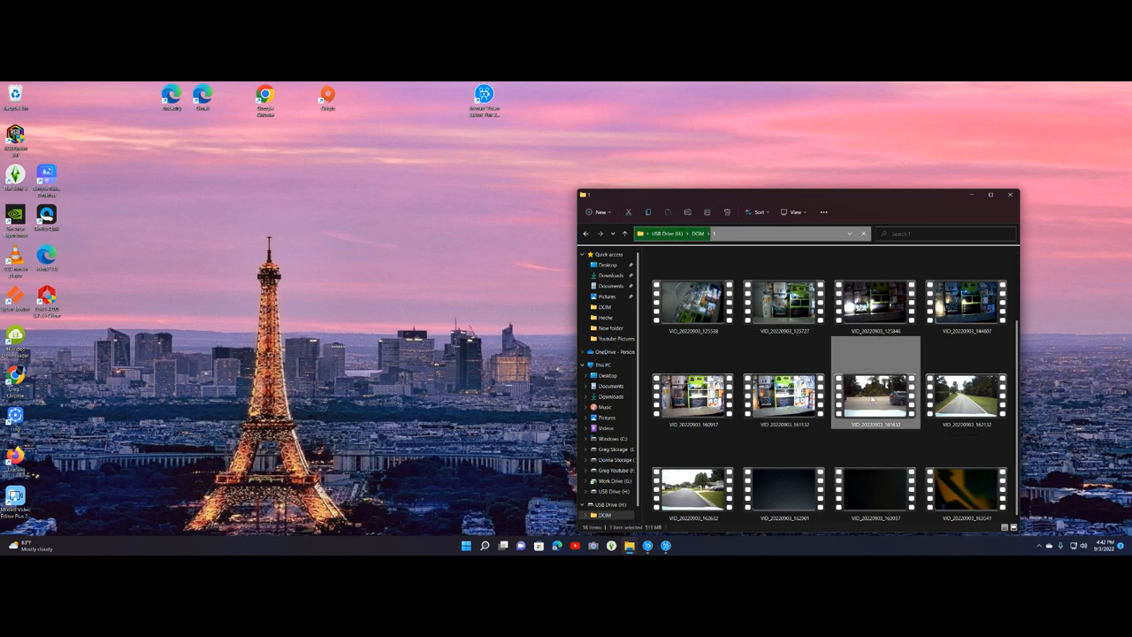
left_click(658, 234)
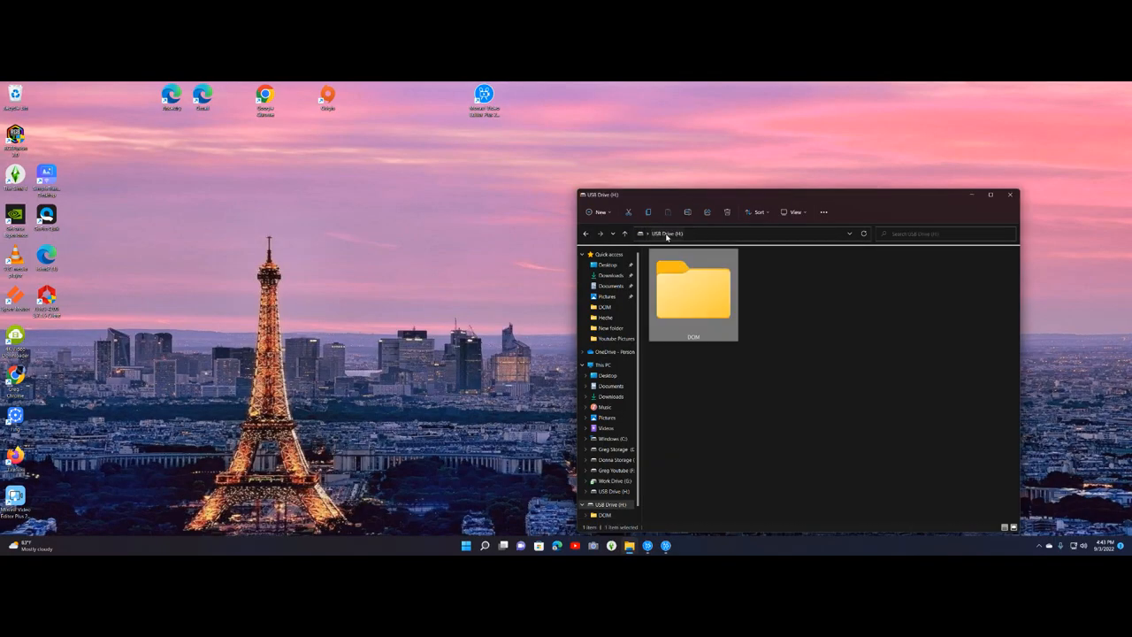
- Go into DCIM's second camera folder, switch to large icons, and select a video clip
double_click(693, 292)
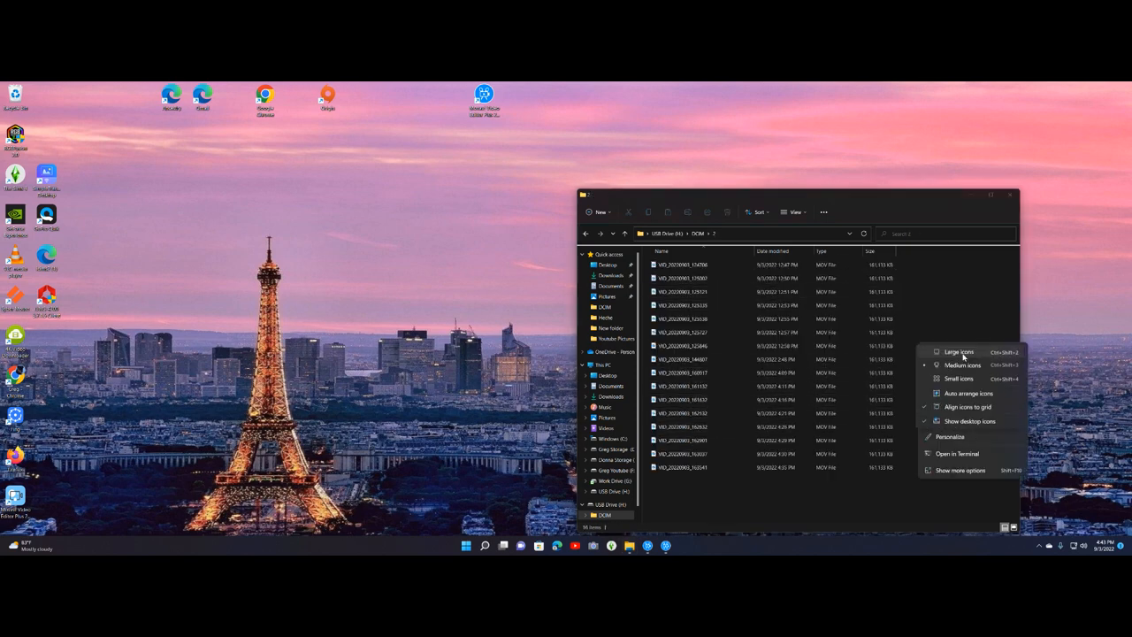
left_click(946, 353)
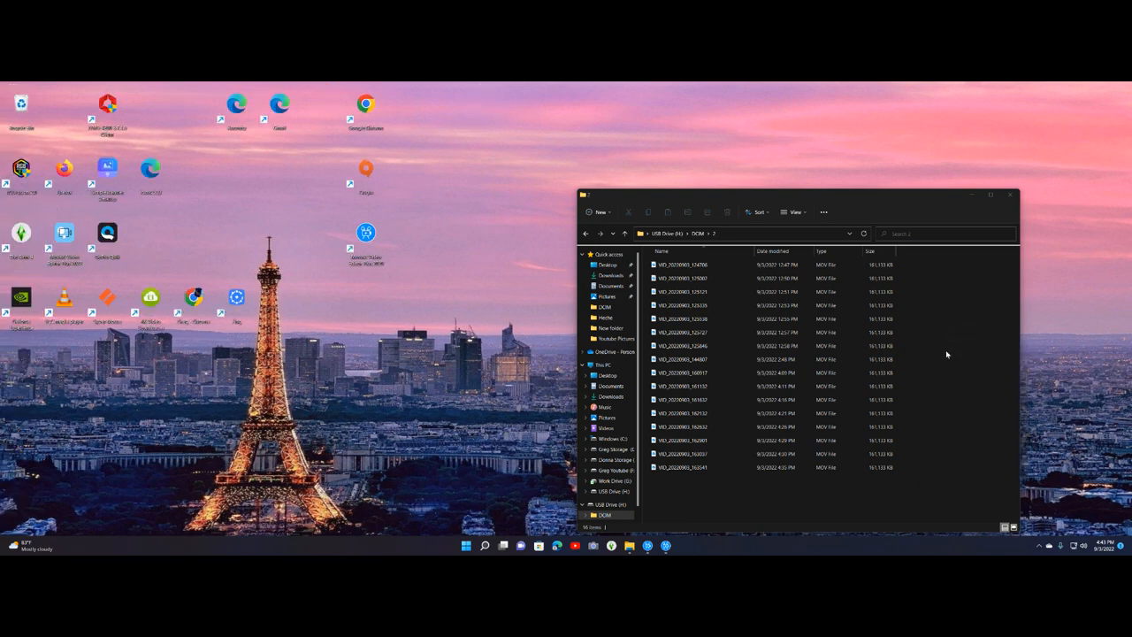
right_click(947, 354)
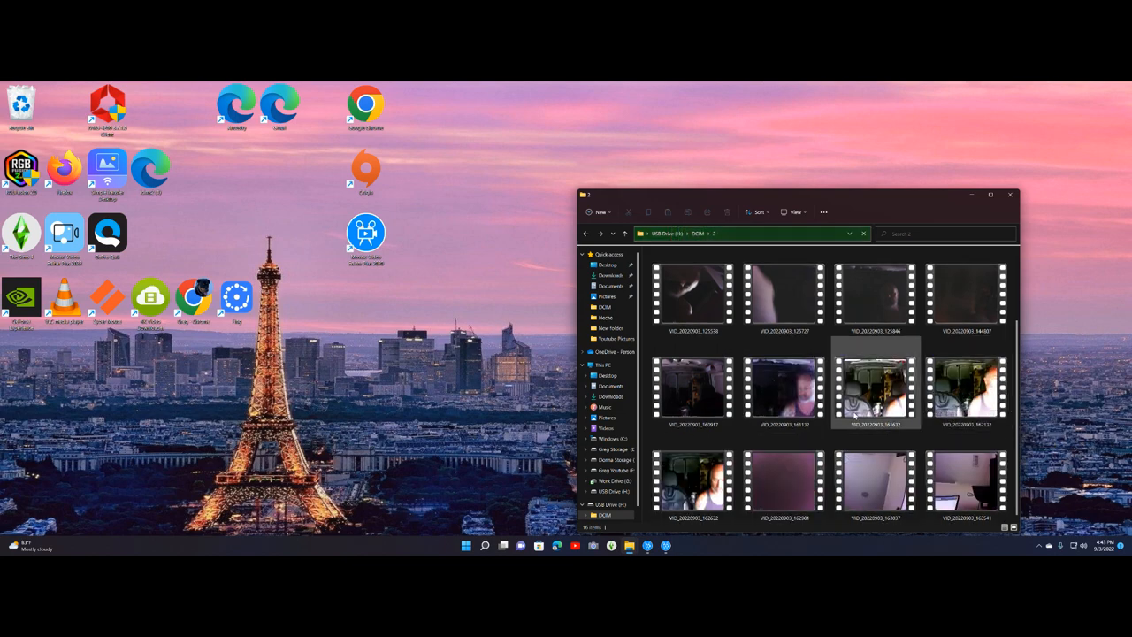
left_click(966, 389)
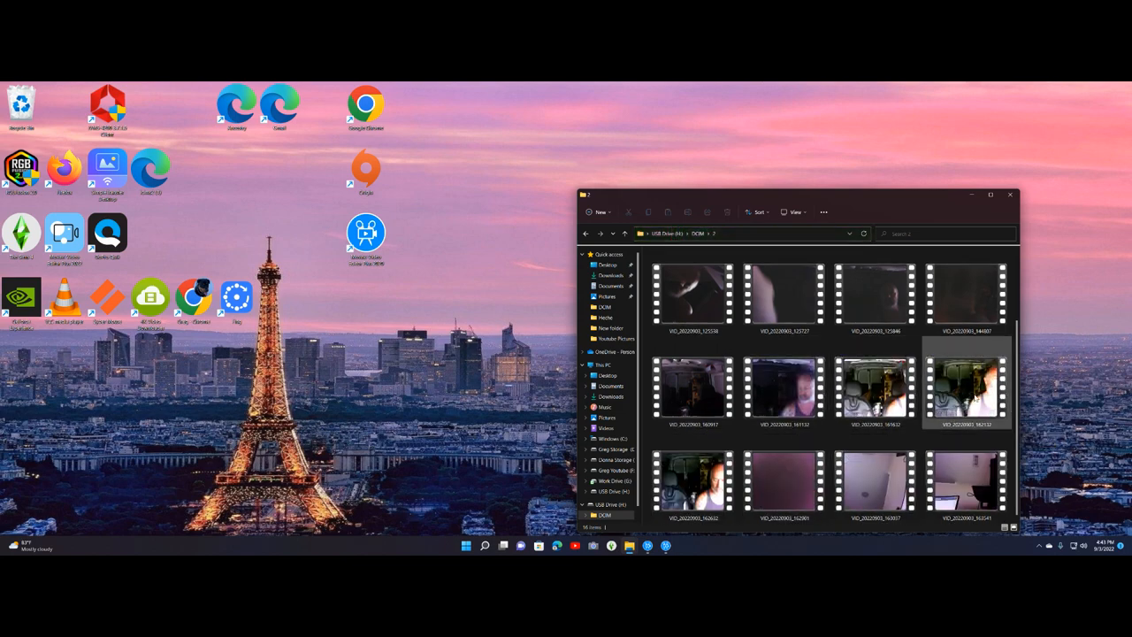